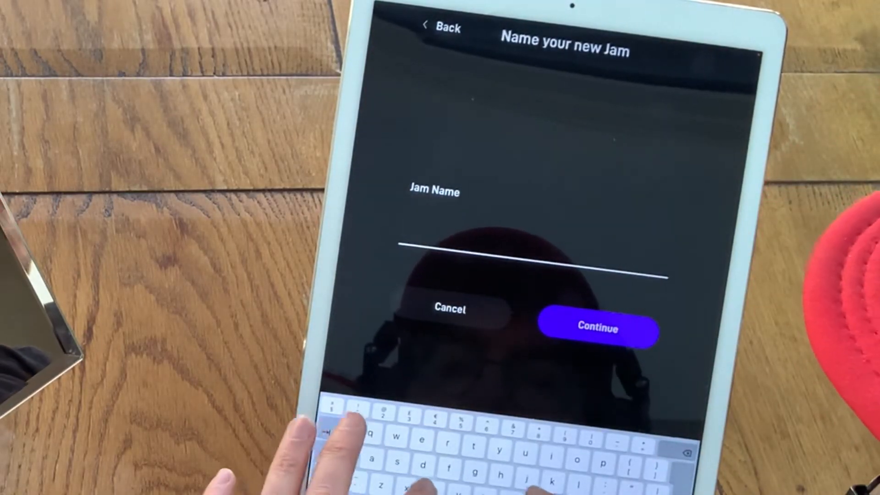
Name the new jam 'jam' and continue to share its invite by Mail.
text(jam)
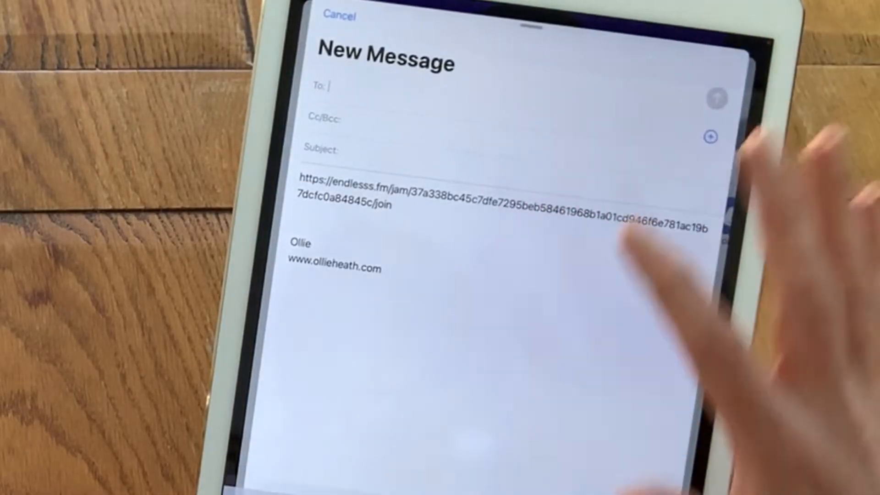
Address the invite email to the friend and give it the subject 'Jamming'.
text(o)
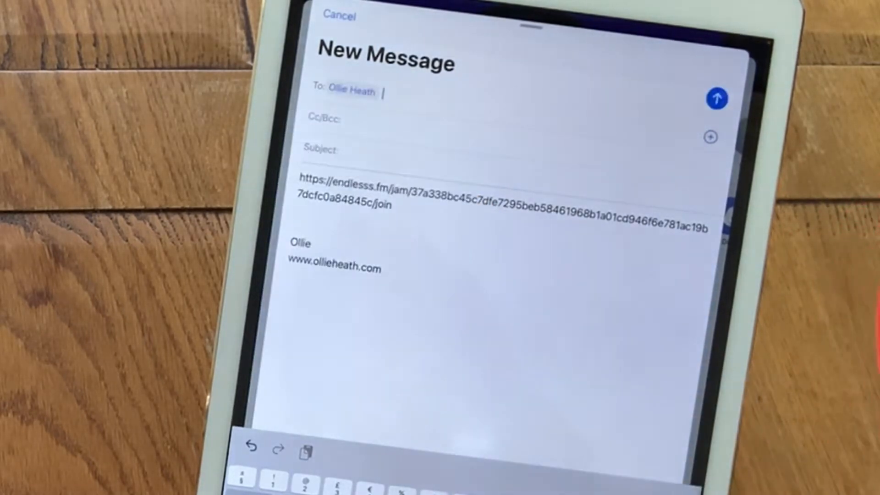
text(Jam)
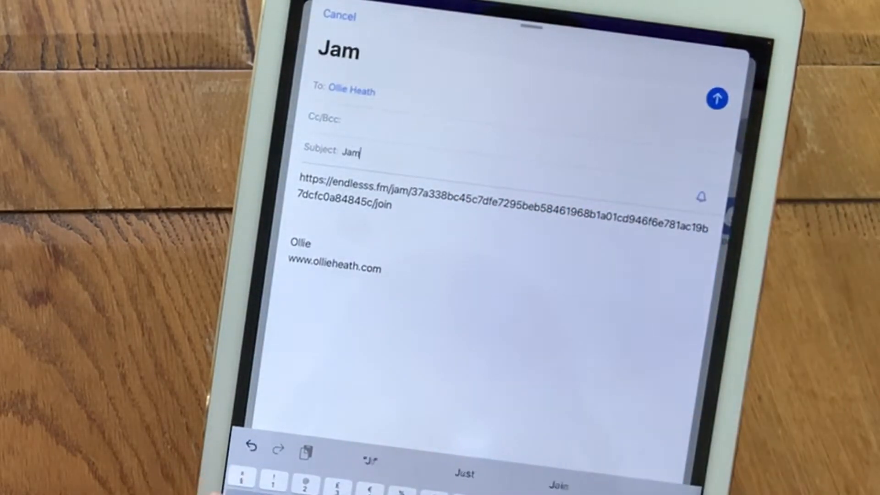
text(ming)
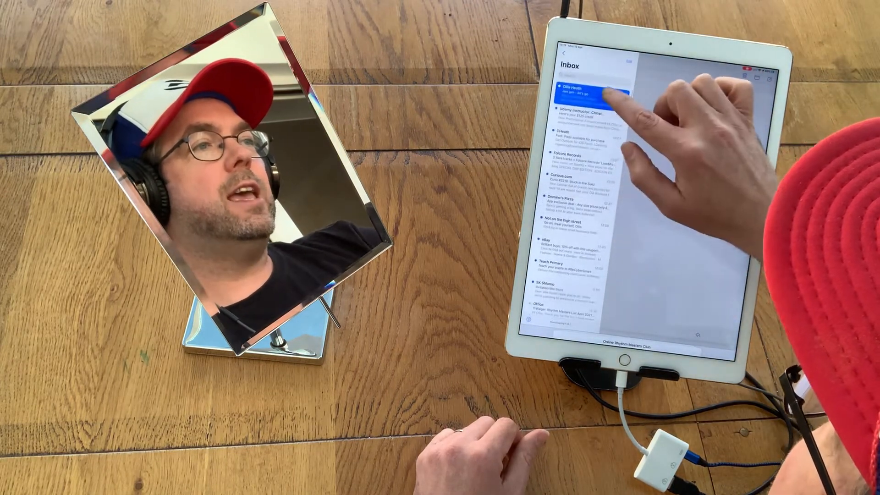
Follow the received jam invite email back into the 'jamming' jam in Endlesss.
click(597, 90)
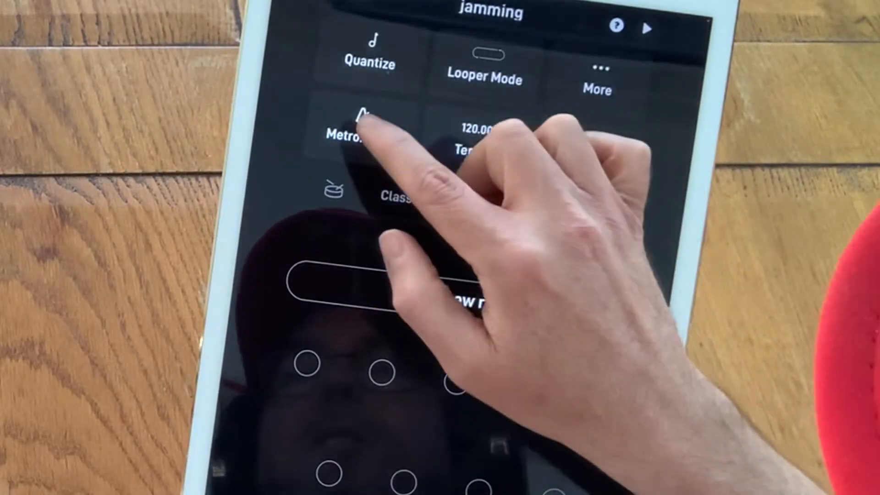
Toggle the metronome and switch on input monitoring for the microphone layer.
click(364, 129)
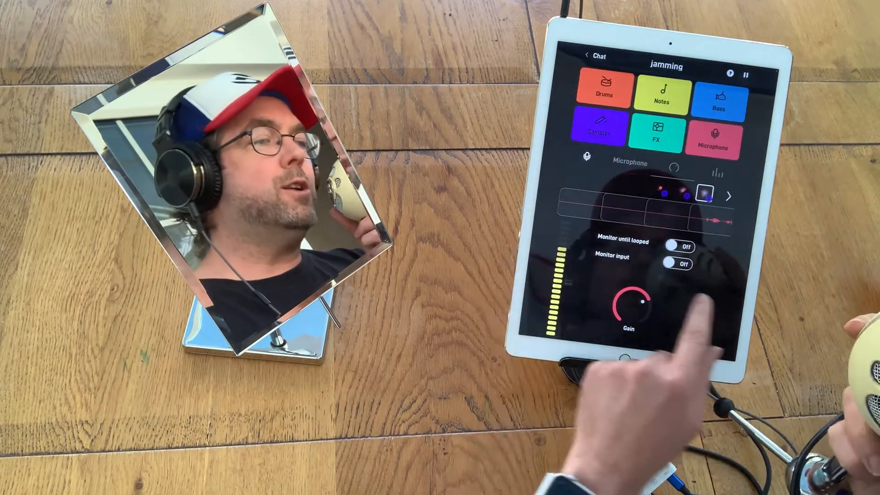
click(680, 265)
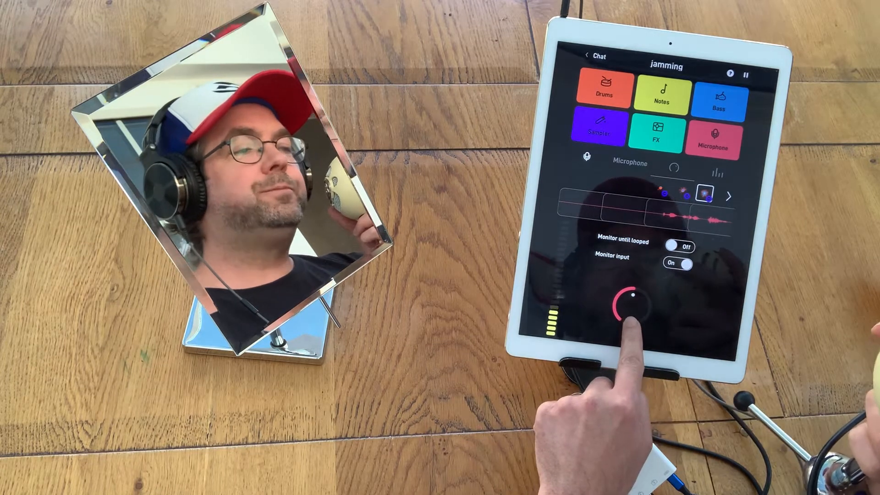